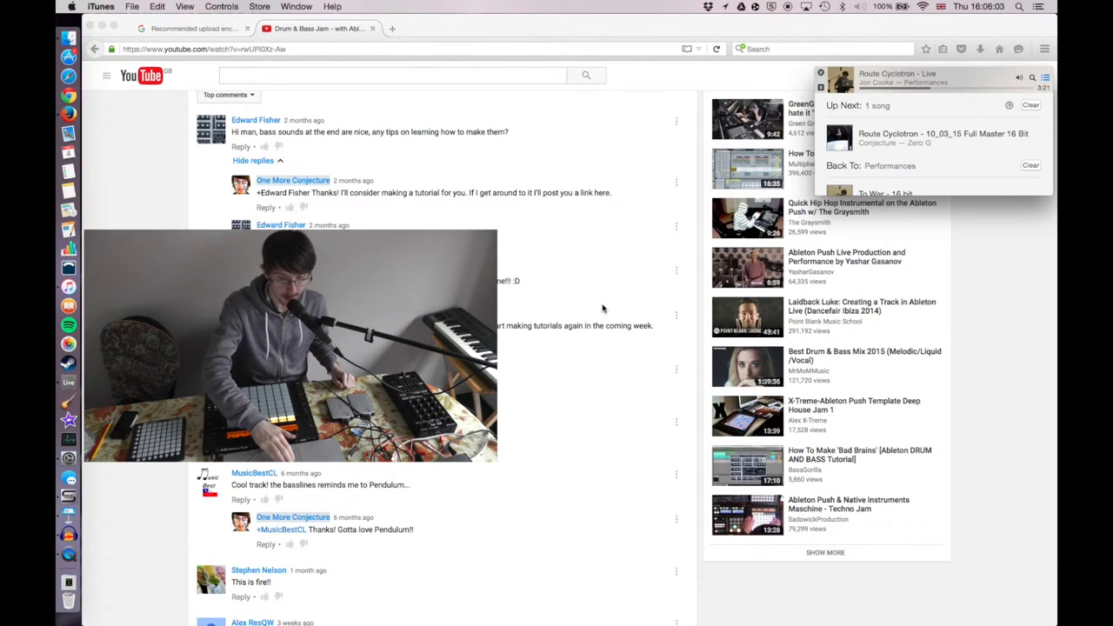
mouse_move(585, 247)
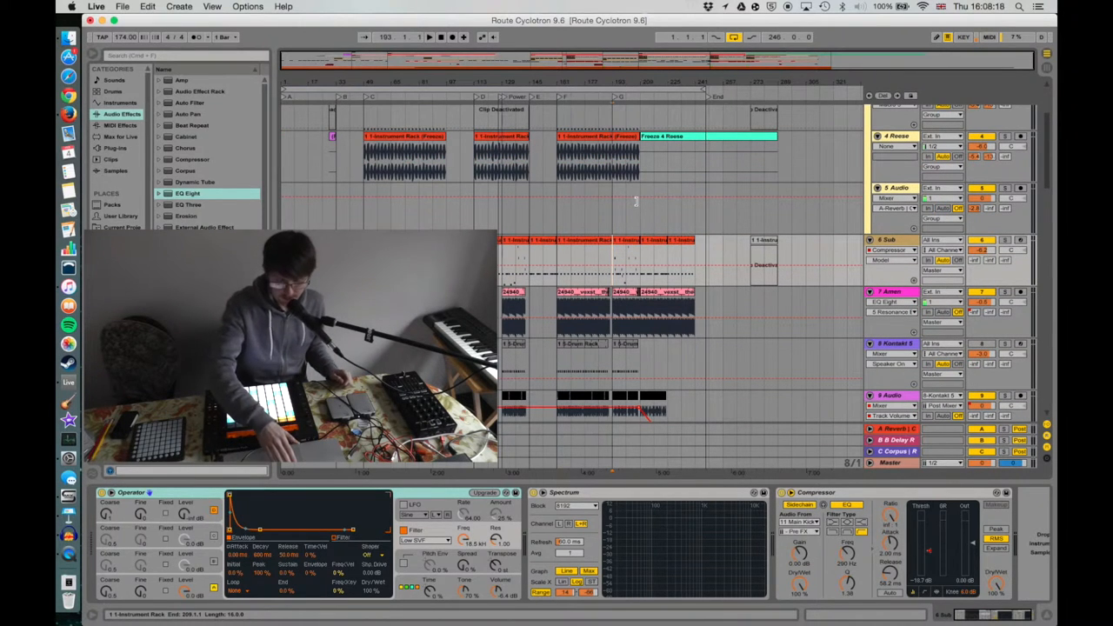
Open the bass MIDI clip in the Clip View note editor and enlarge it.
left_click(430, 37)
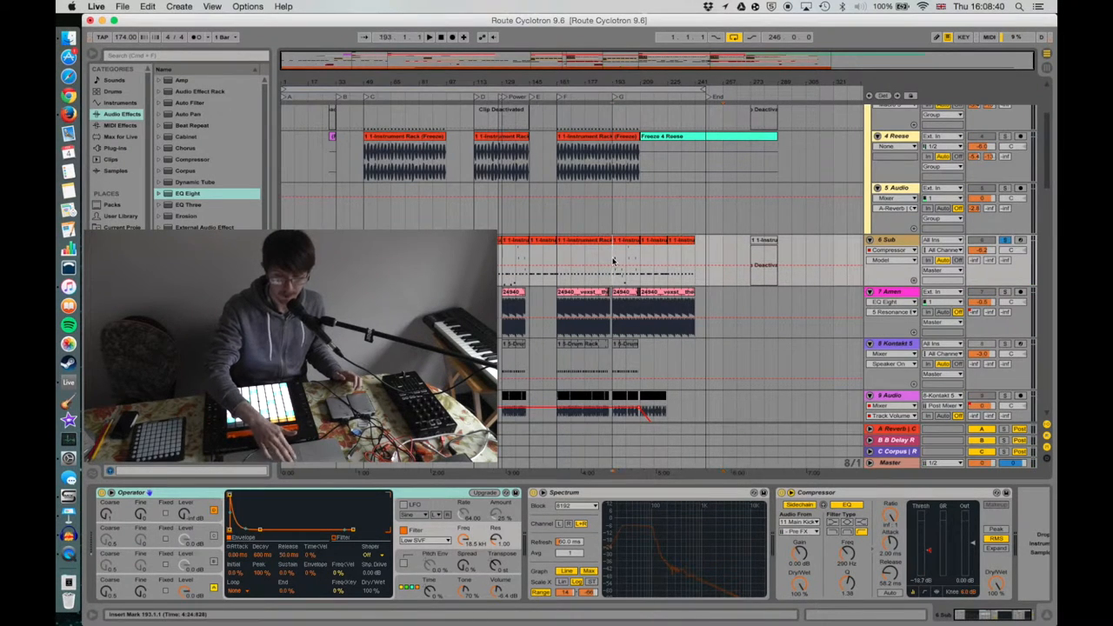
left_click(428, 36)
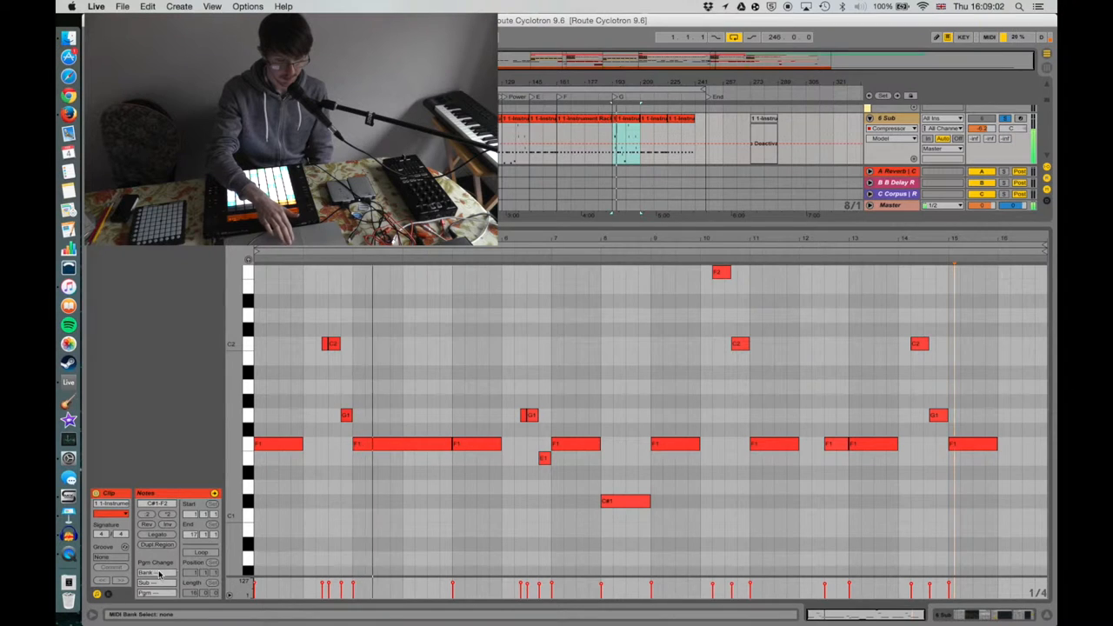
left_click(107, 595)
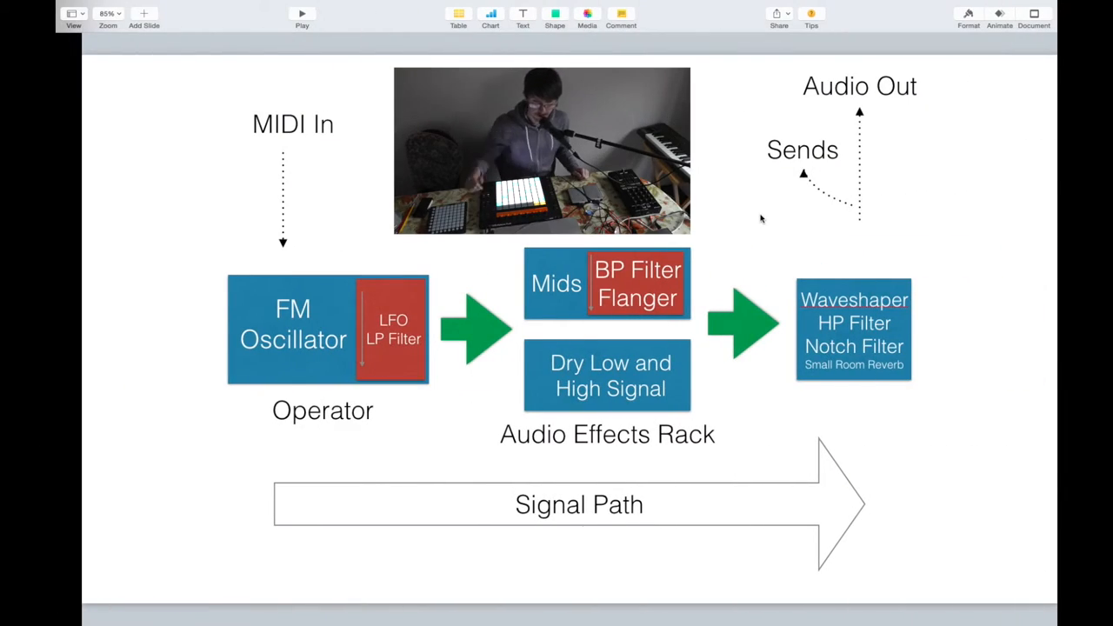
mouse_move(998, 172)
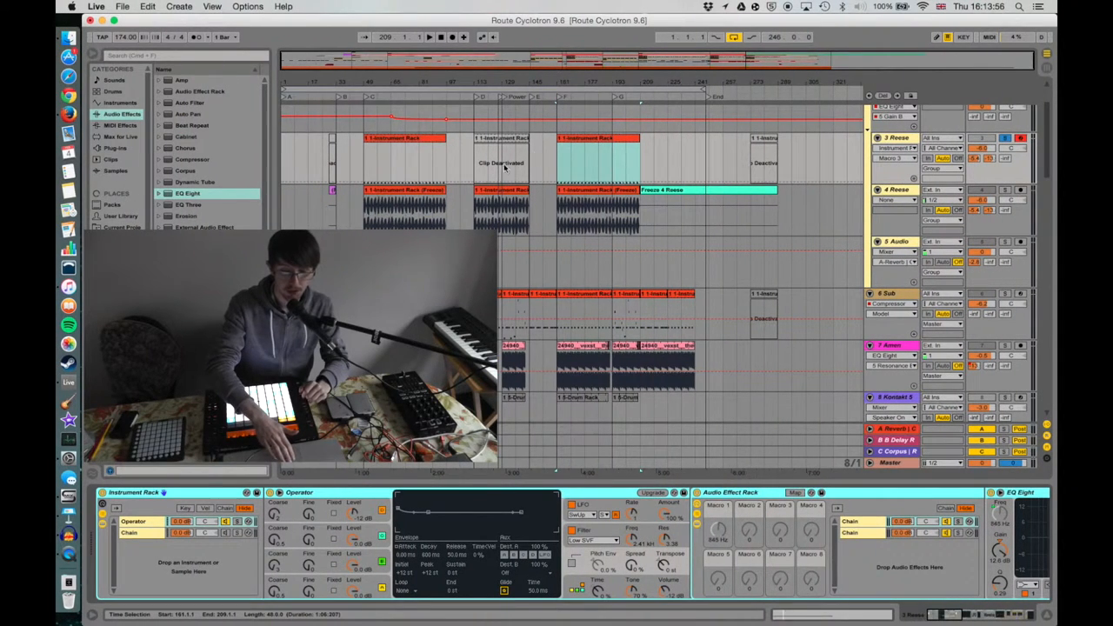
left_click(560, 160)
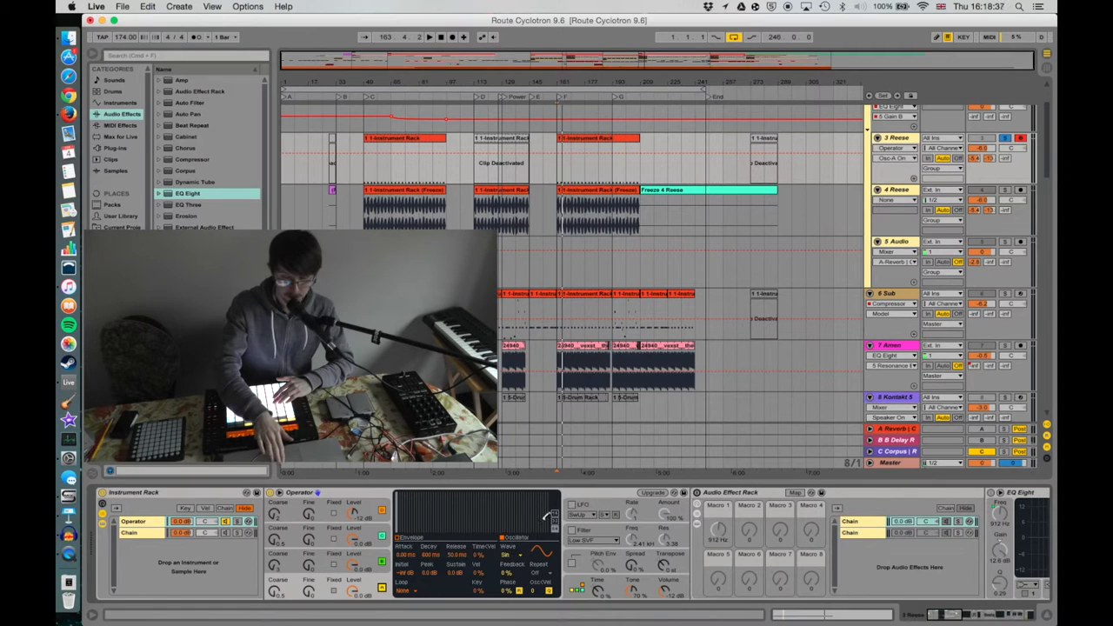
Switch Operator's display to another oscillator envelope page of the bass patch.
left_click(572, 504)
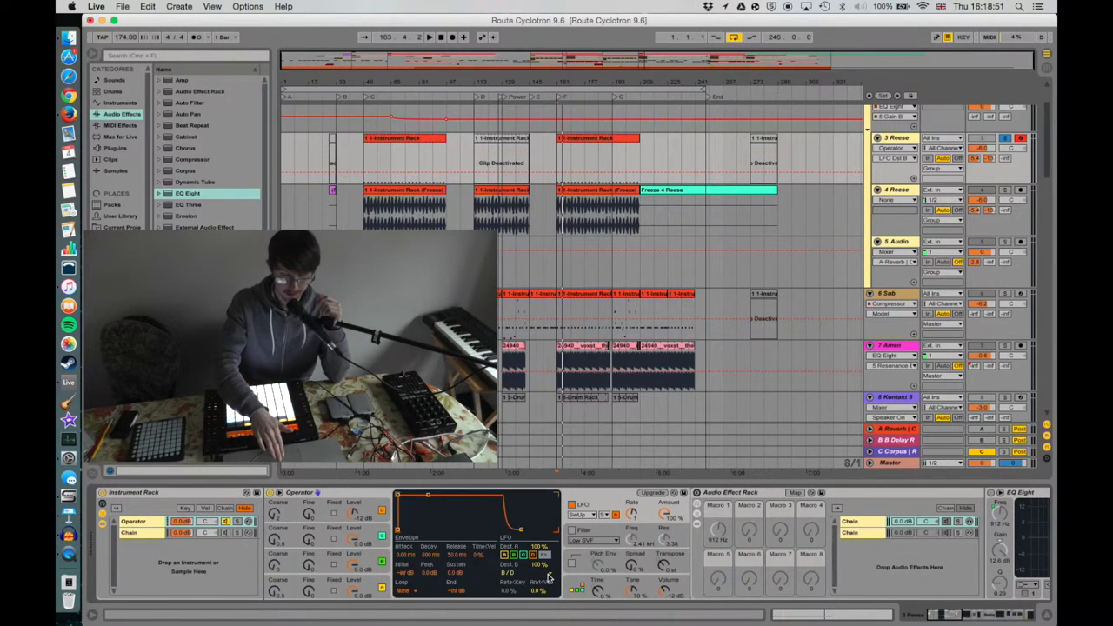
left_click(546, 577)
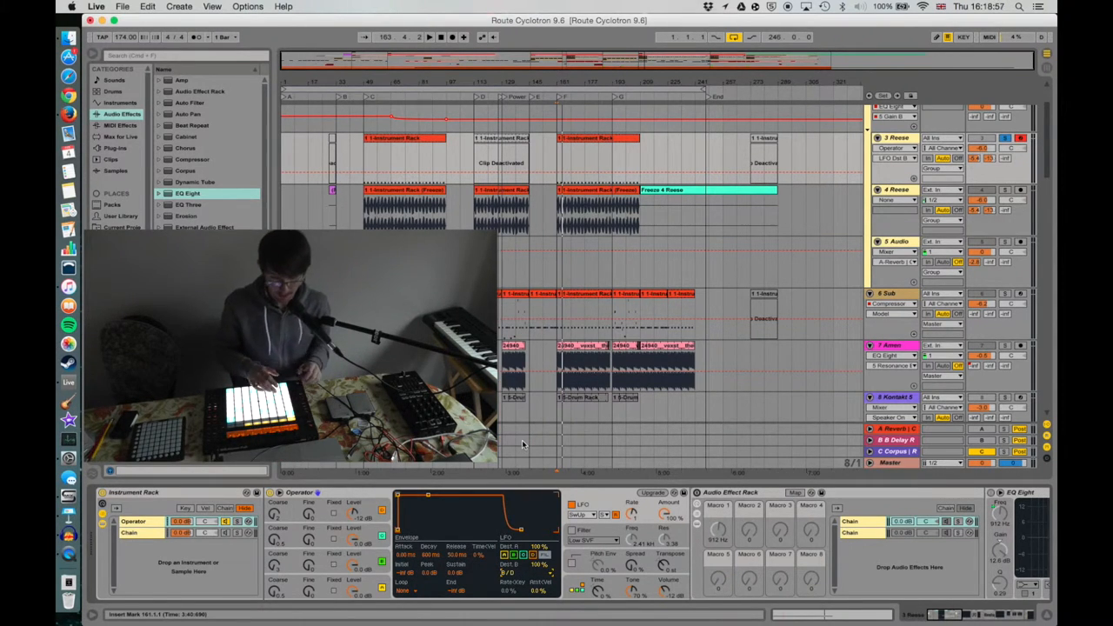
left_click(592, 515)
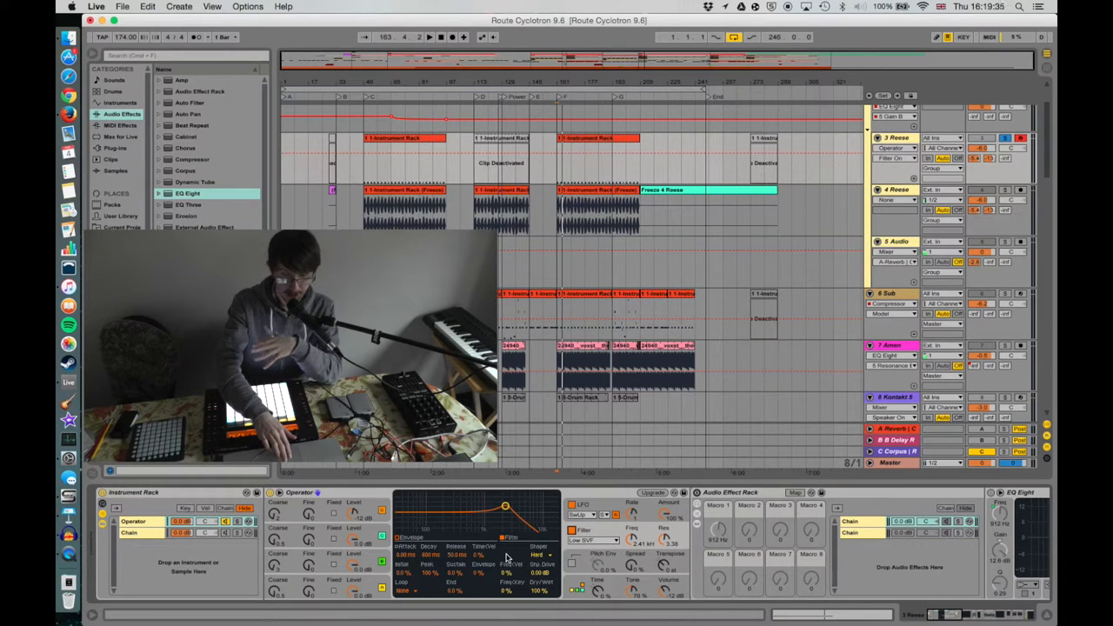
Show Operator's filter curve for the bass patch in its display.
left_click(540, 555)
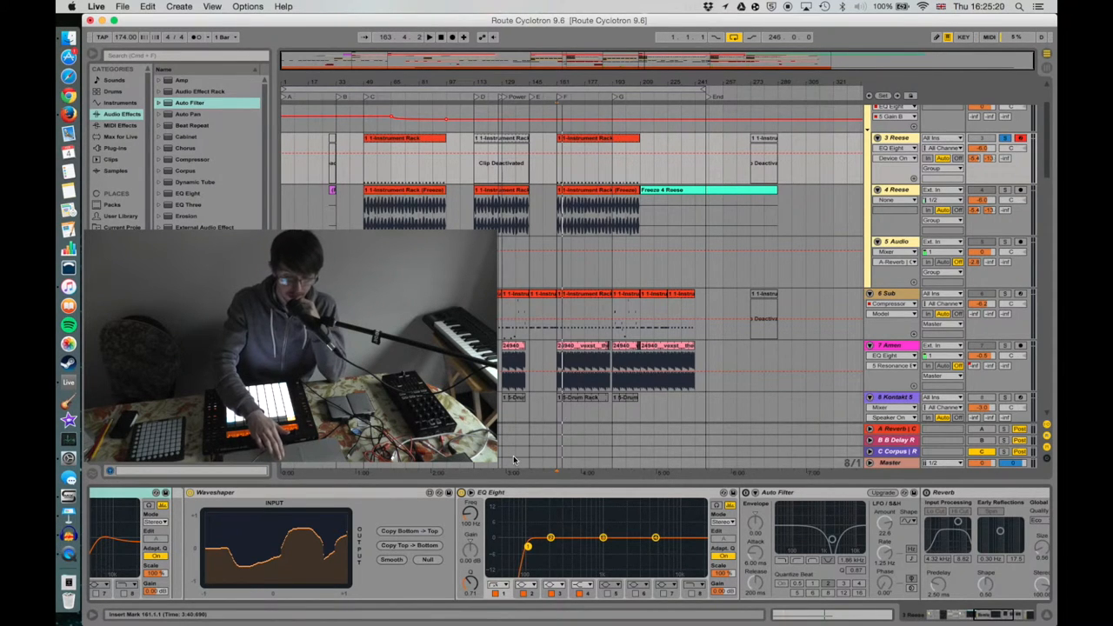
mouse_move(553, 489)
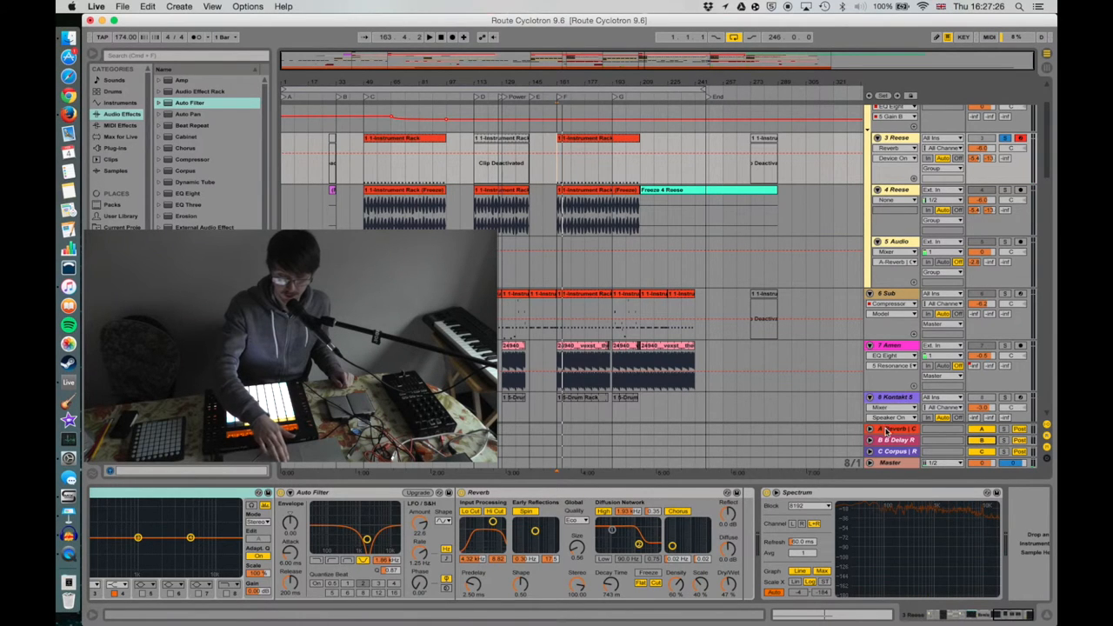
Select a return track with an empty device chain after the Reverb and Compressor one.
left_click(894, 428)
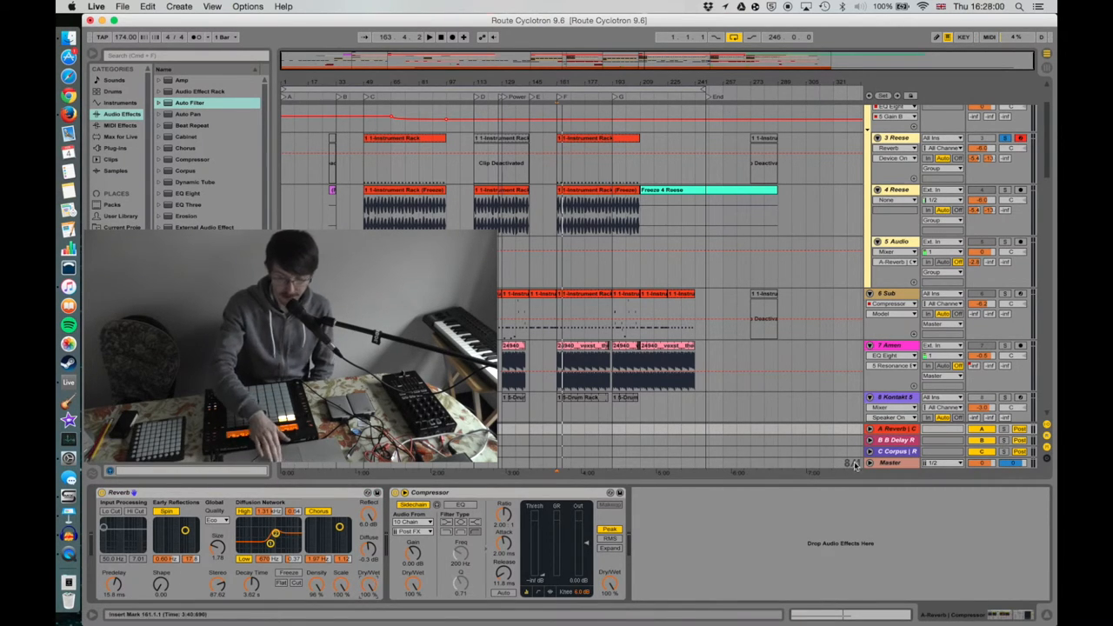
left_click(891, 439)
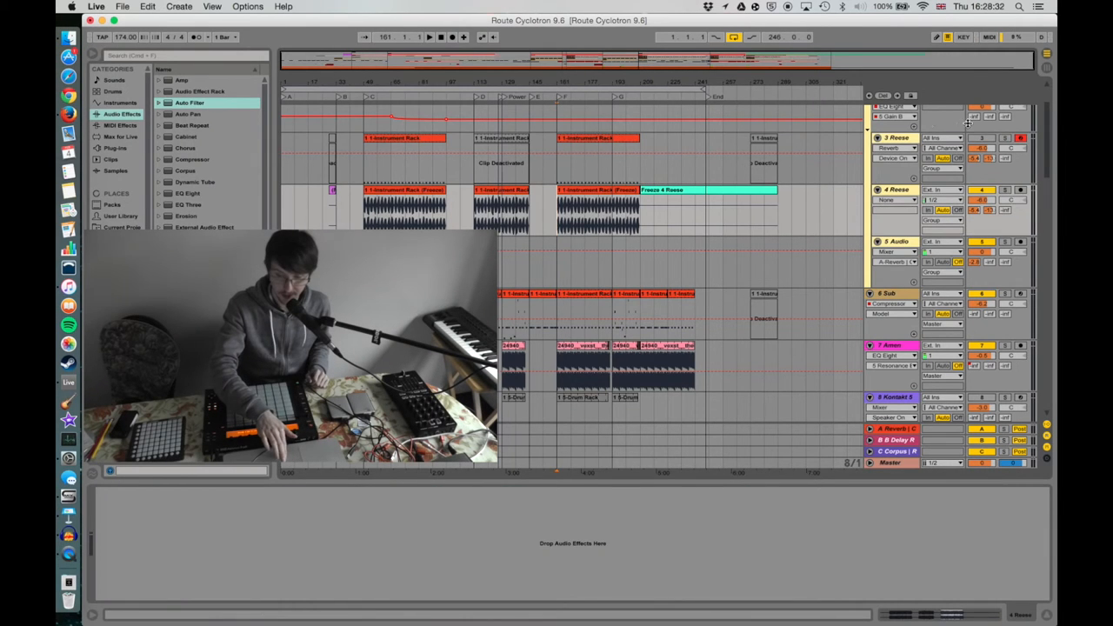
Select the bass track to show its EQ Eight, Auto Filter, Reverb and Spectrum chain.
left_click(896, 190)
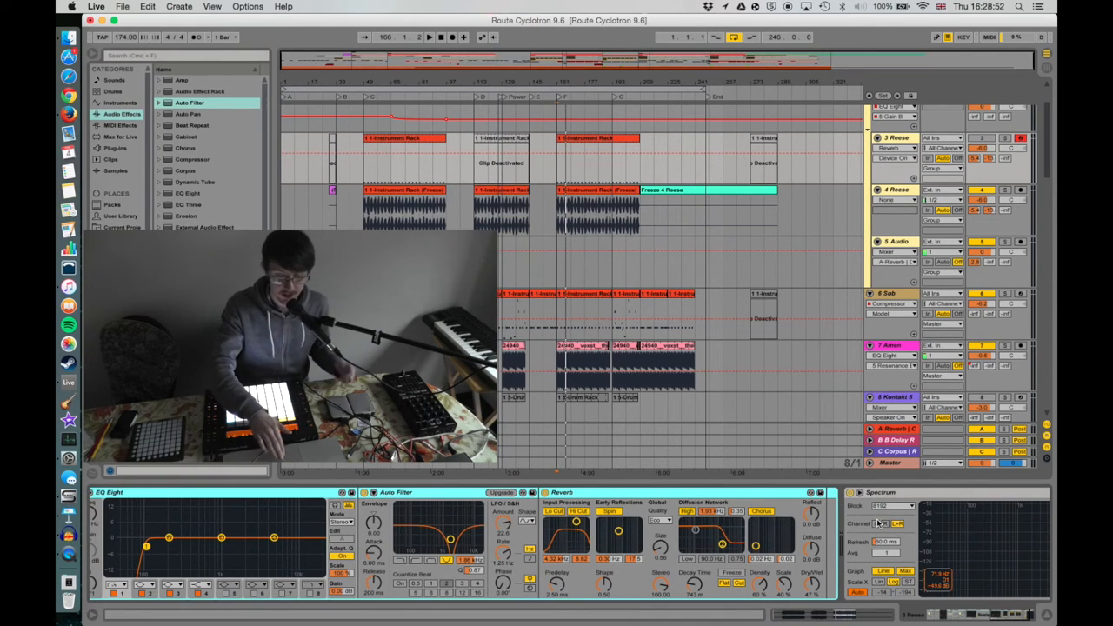
Scroll the Arrangement down to the sub bass track with Operator, Spectrum and Compressor.
scroll("down", 3)
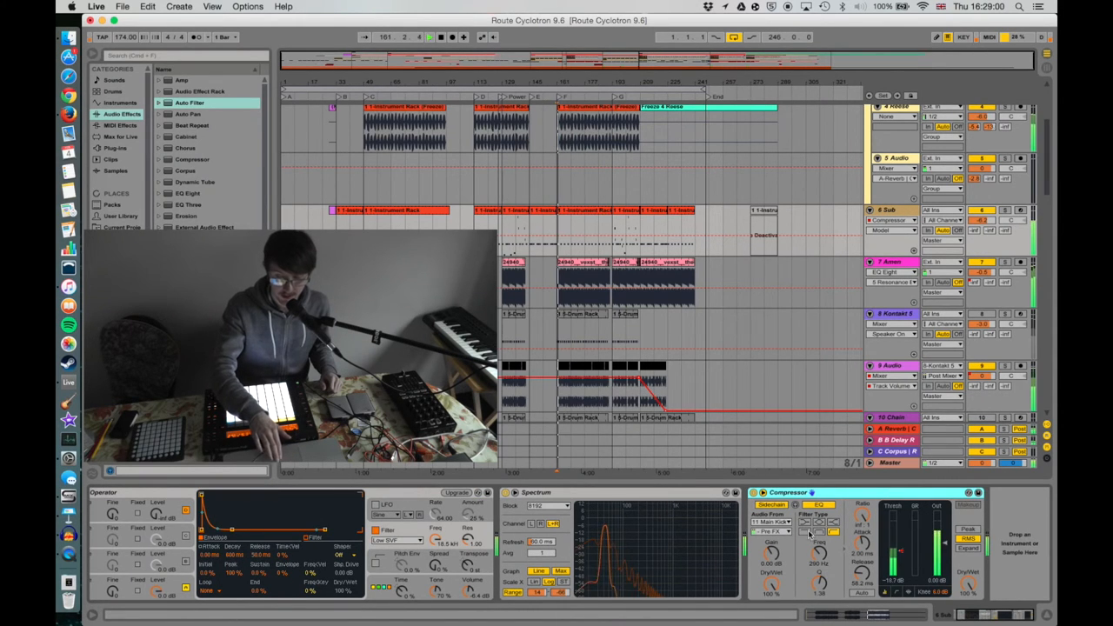
mouse_move(922, 539)
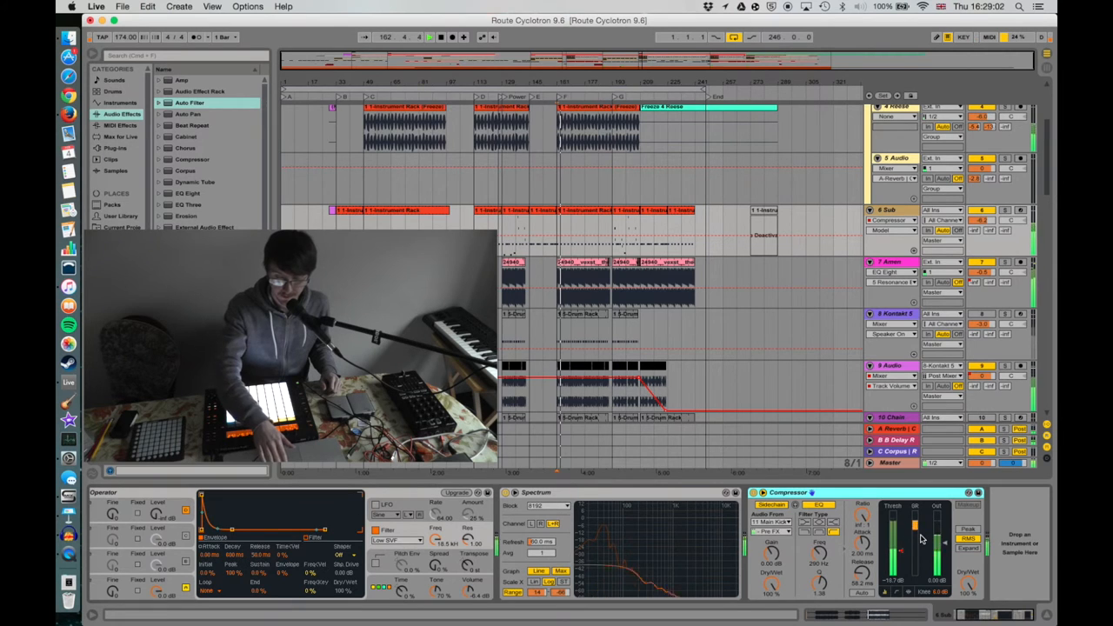